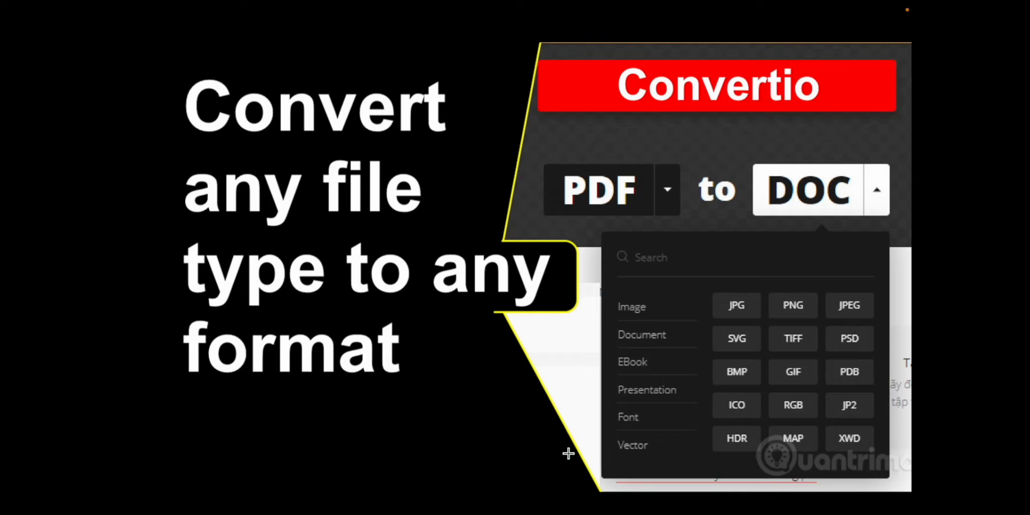
pyautogui.moveTo(662, 342)
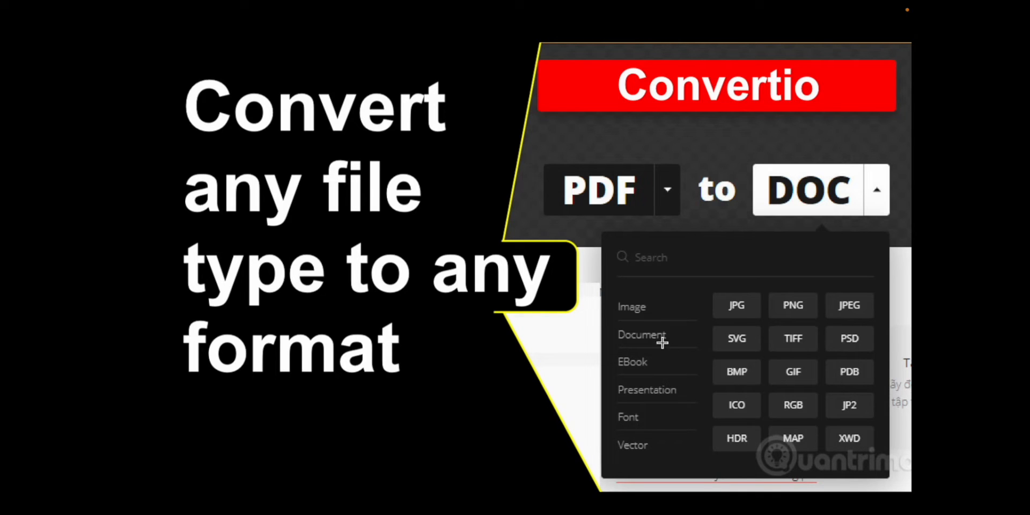
pyautogui.moveTo(646, 316)
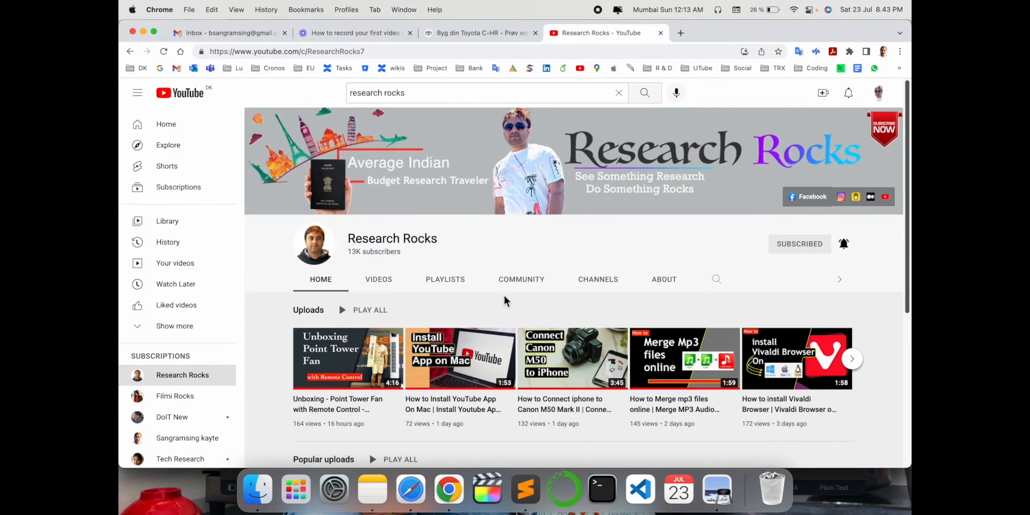
# Search Google for 'convertio' from the address bar
pyautogui.doubleClick(392, 238)
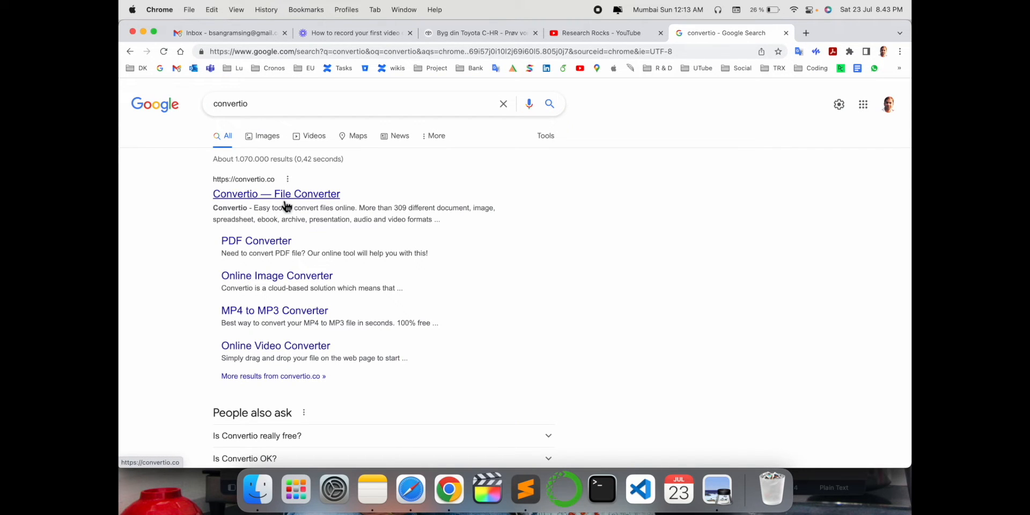
pyautogui.moveTo(256, 240)
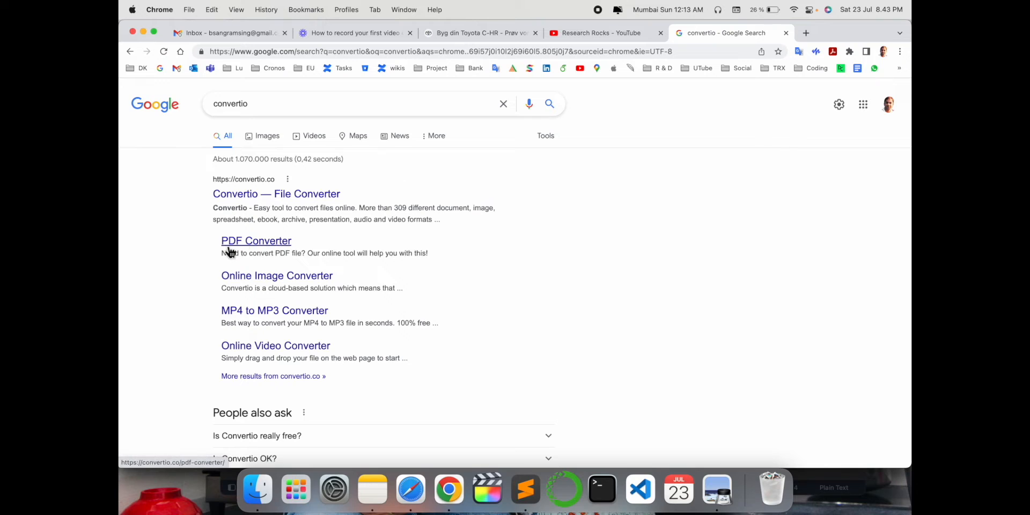
pyautogui.moveTo(276, 276)
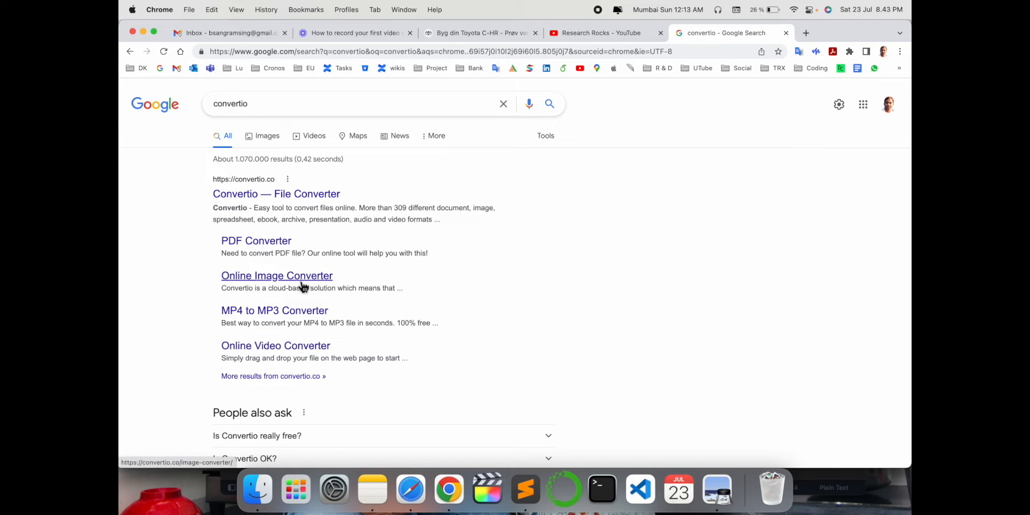
pyautogui.moveTo(318, 323)
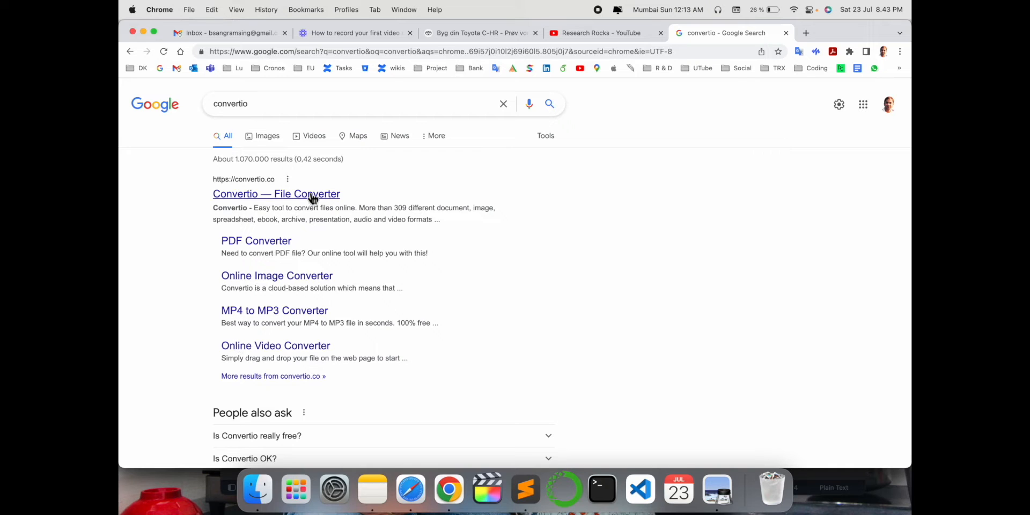
# Open Convertio from the results and go to its Online Audio Converter page
pyautogui.click(276, 194)
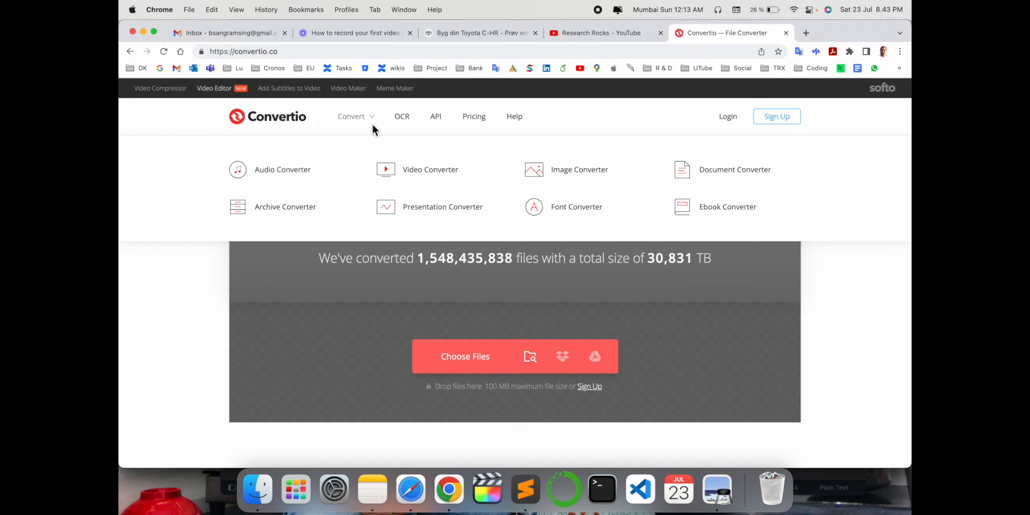
pyautogui.moveTo(430, 170)
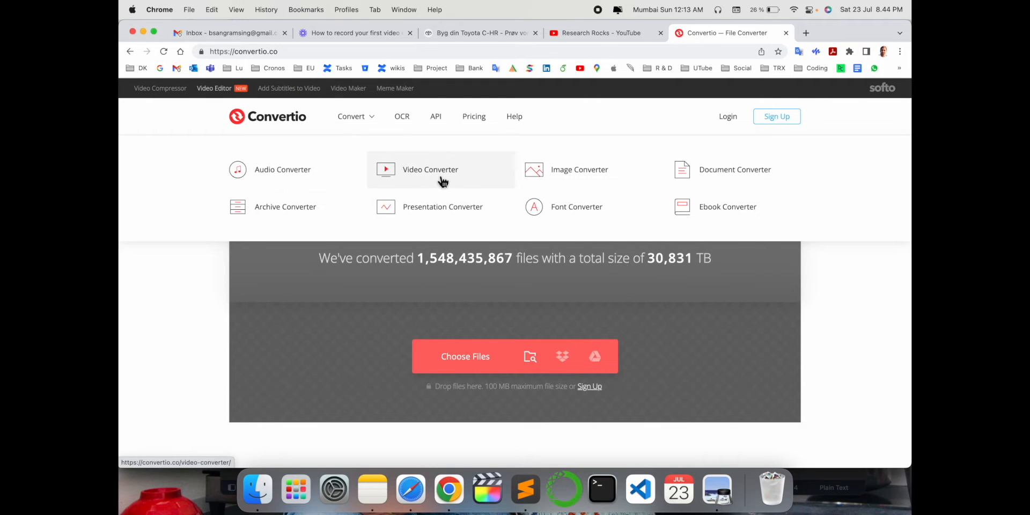
pyautogui.moveTo(743, 186)
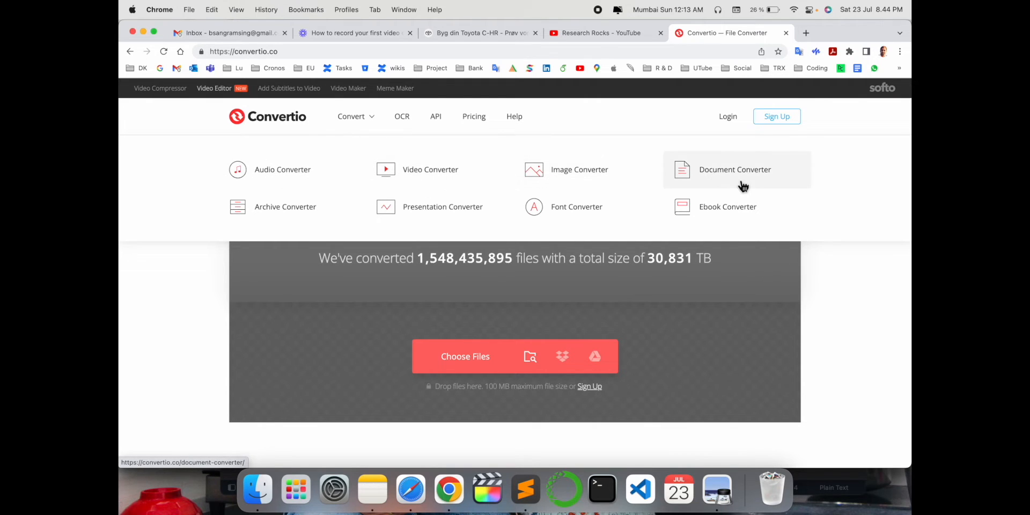
pyautogui.moveTo(577, 206)
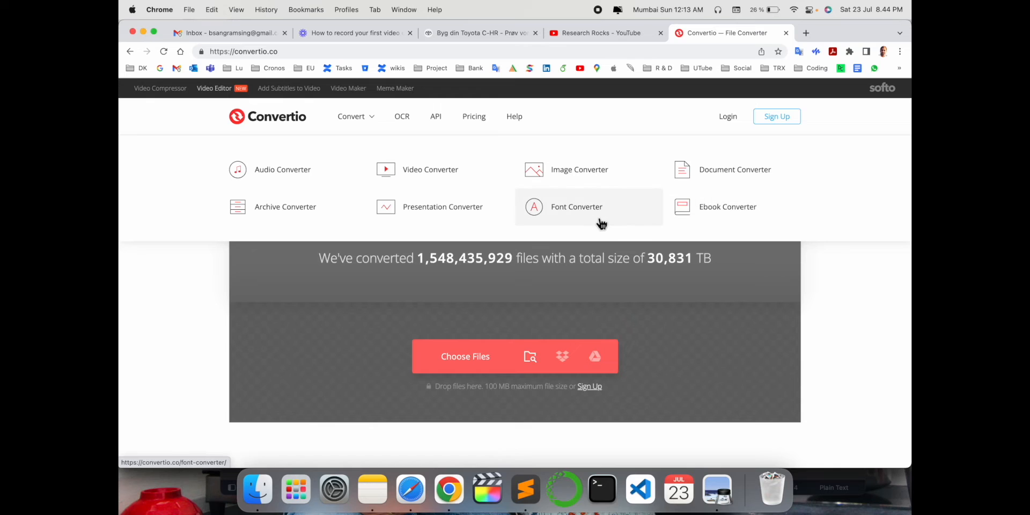
pyautogui.moveTo(285, 206)
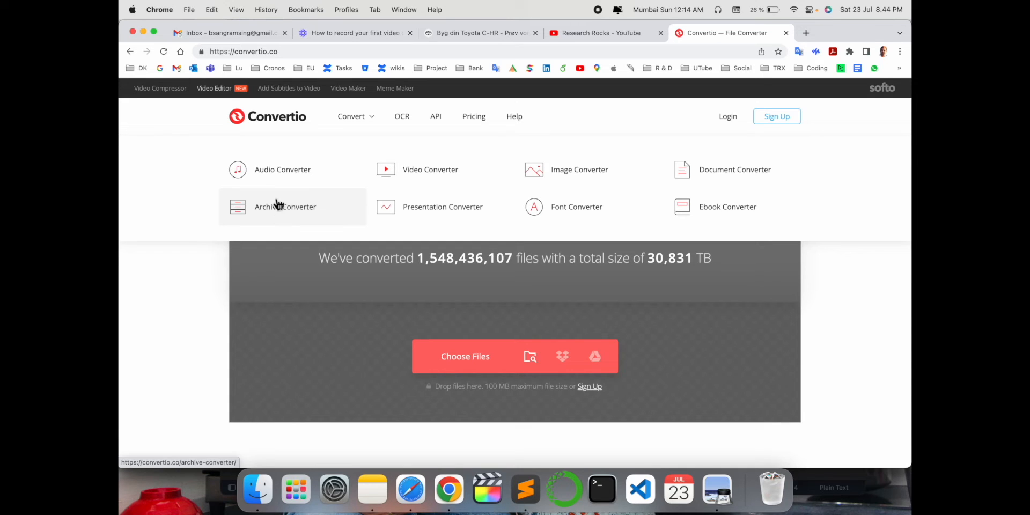
pyautogui.click(283, 170)
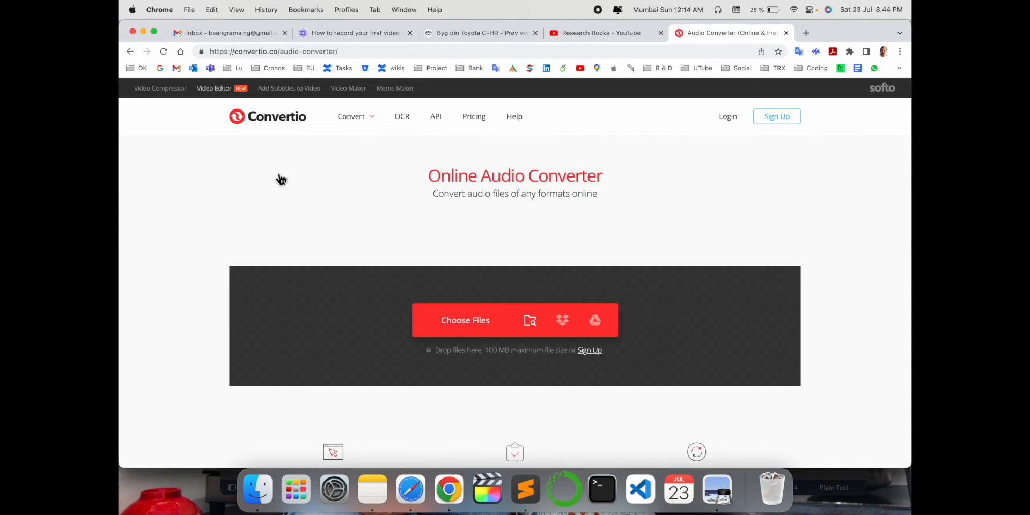
# Upload the 15 MB MP3 song from the Music library to the audio converter
pyautogui.click(465, 319)
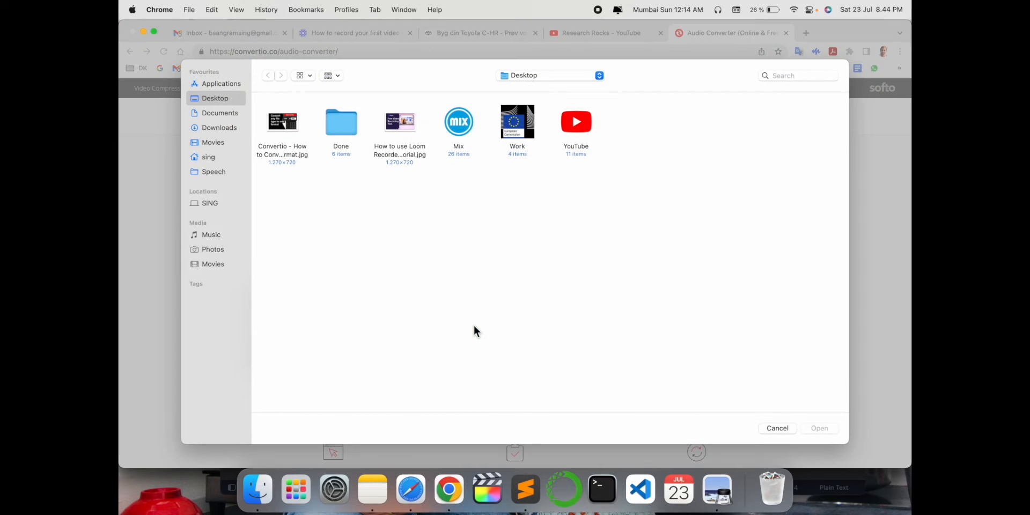
pyautogui.click(219, 128)
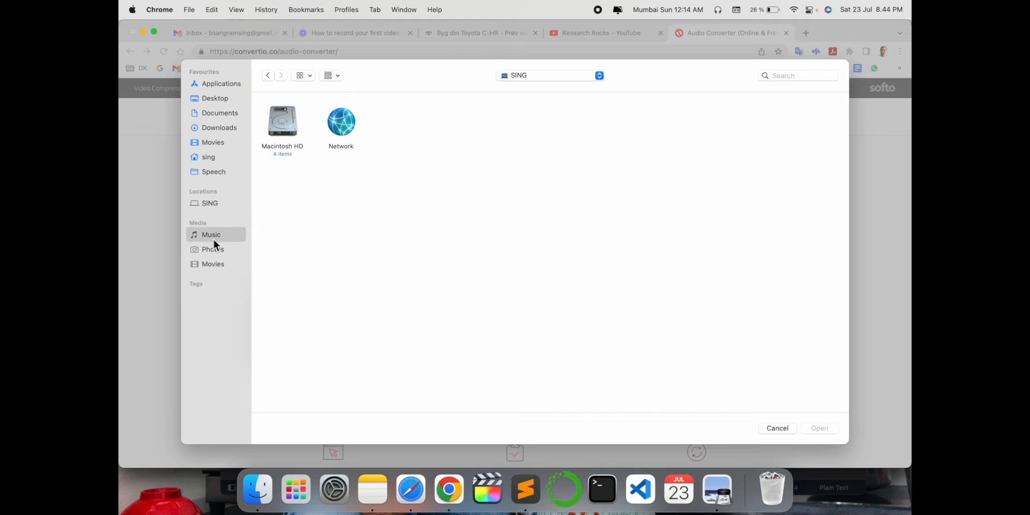
pyautogui.click(211, 235)
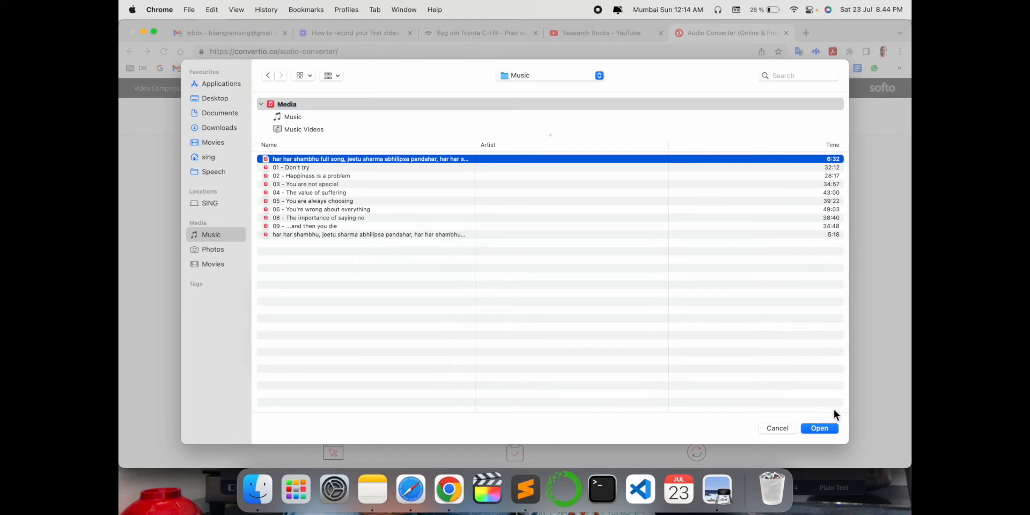
pyautogui.click(819, 427)
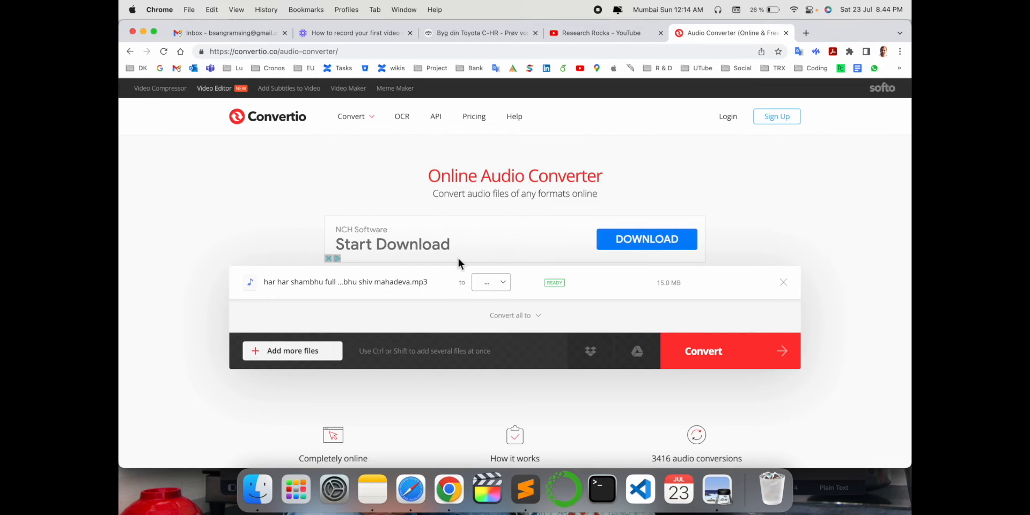
# Choose WAV as the song's output format and start the conversion
pyautogui.scroll(-3)
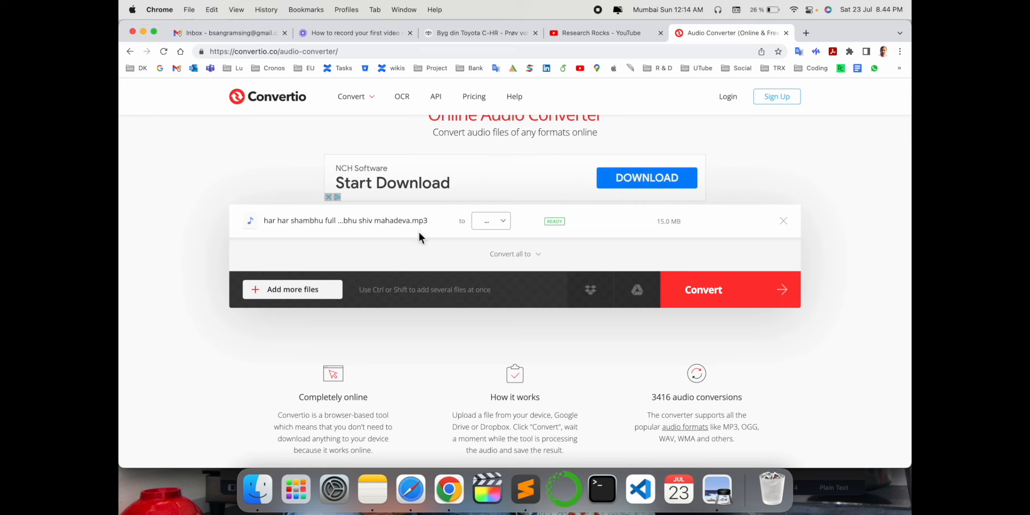
pyautogui.click(491, 220)
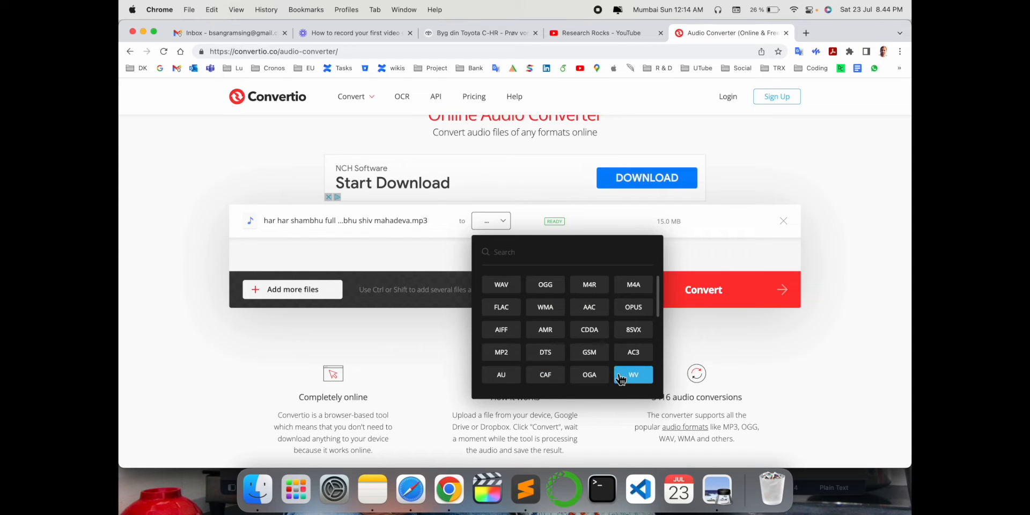
pyautogui.click(500, 284)
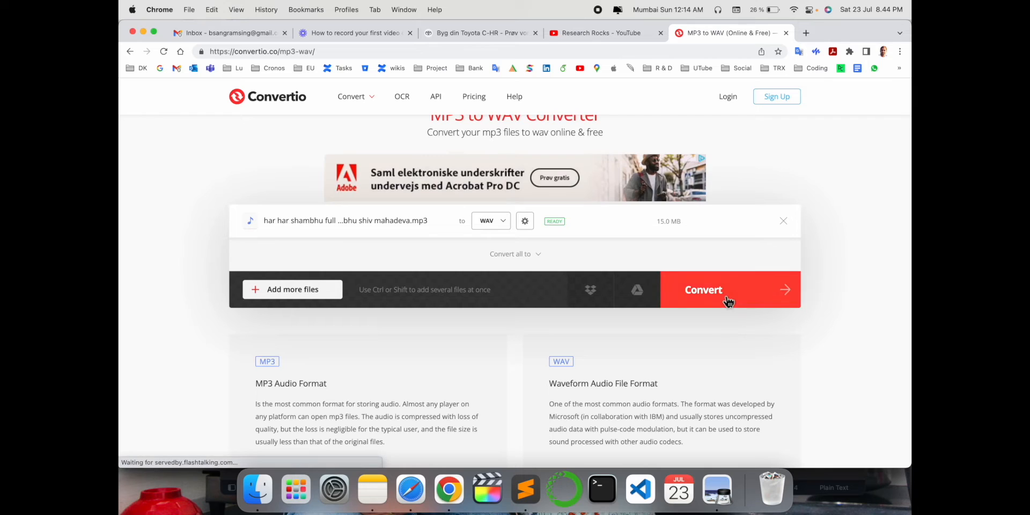
pyautogui.click(703, 289)
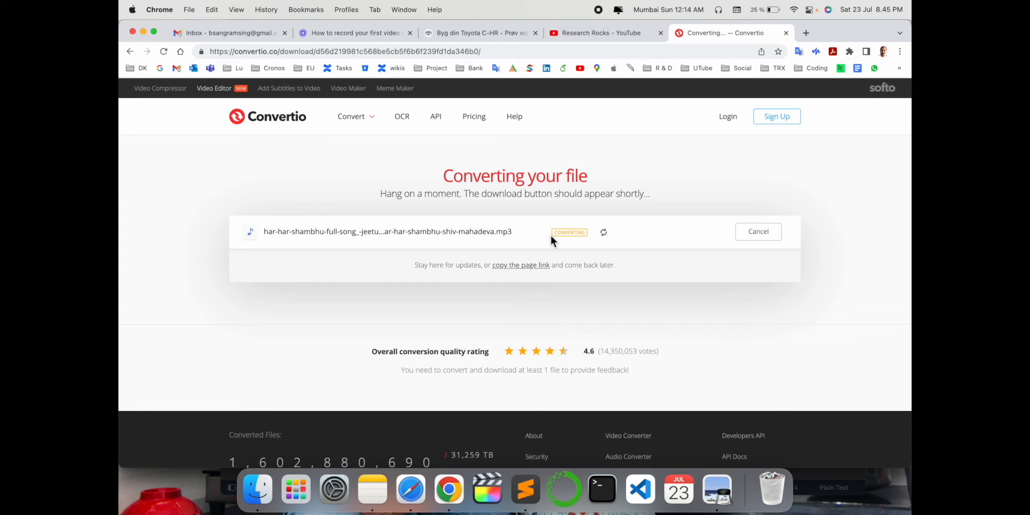
pyautogui.moveTo(628, 231)
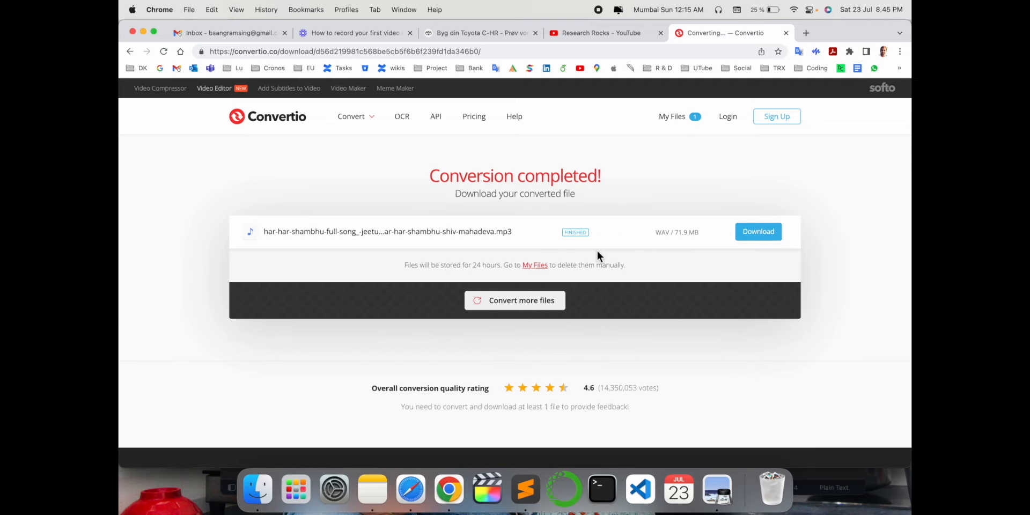
# Download the finished 71.9 MB WAV file
pyautogui.click(758, 232)
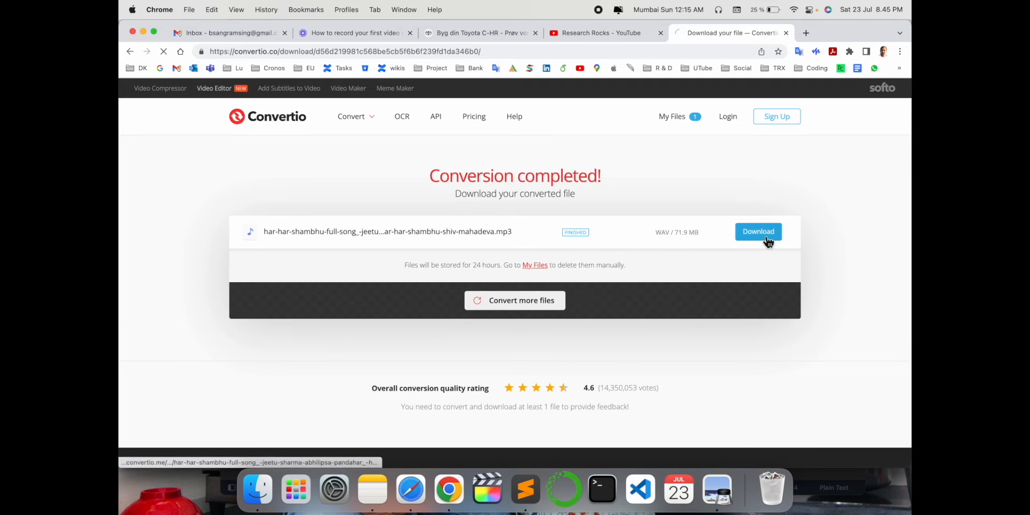
pyautogui.click(758, 231)
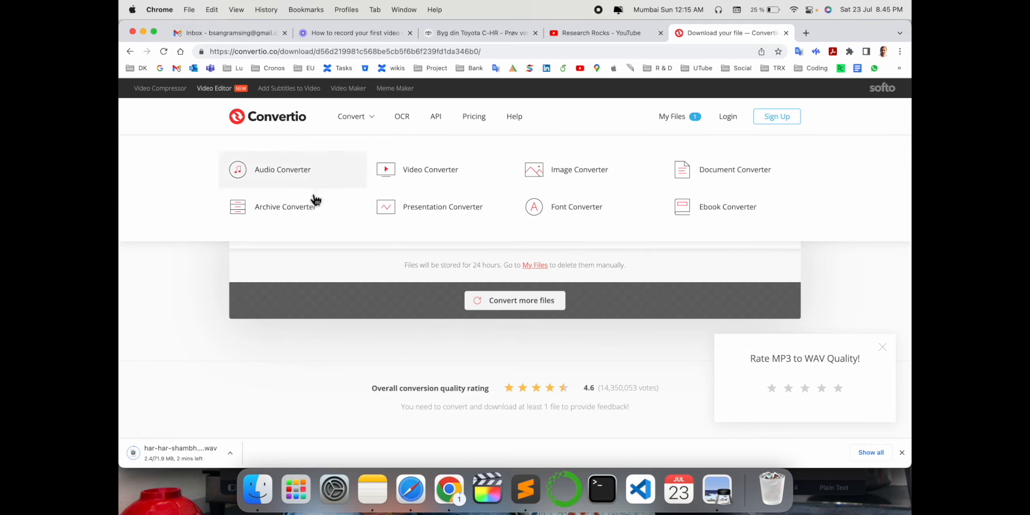
# Switch to the Document Converter and upload Cover_letter.pdf from Downloads
pyautogui.click(735, 169)
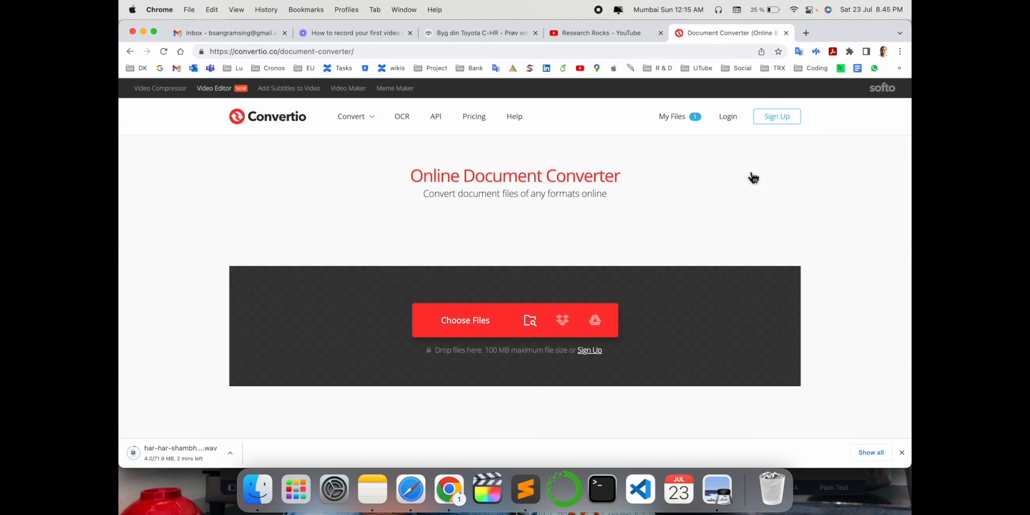
pyautogui.click(465, 320)
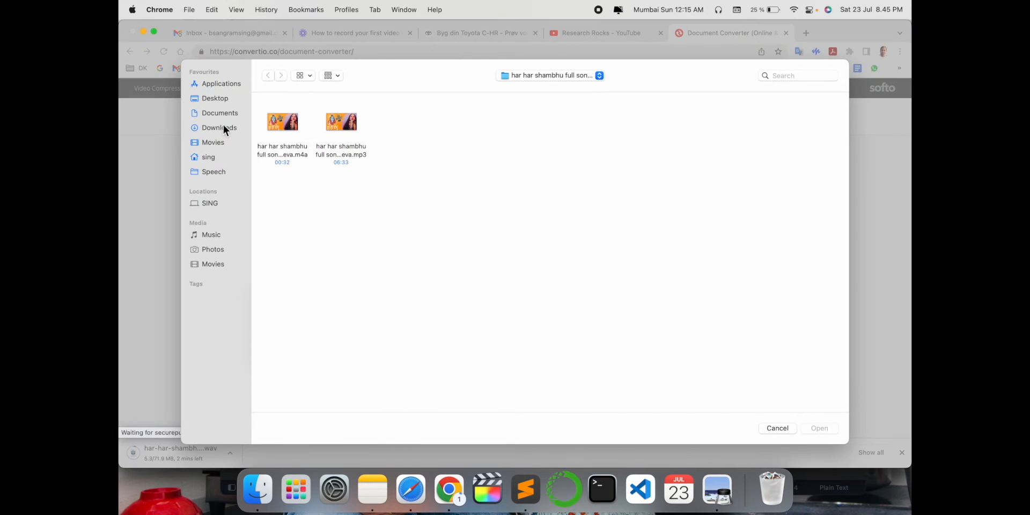
pyautogui.click(220, 128)
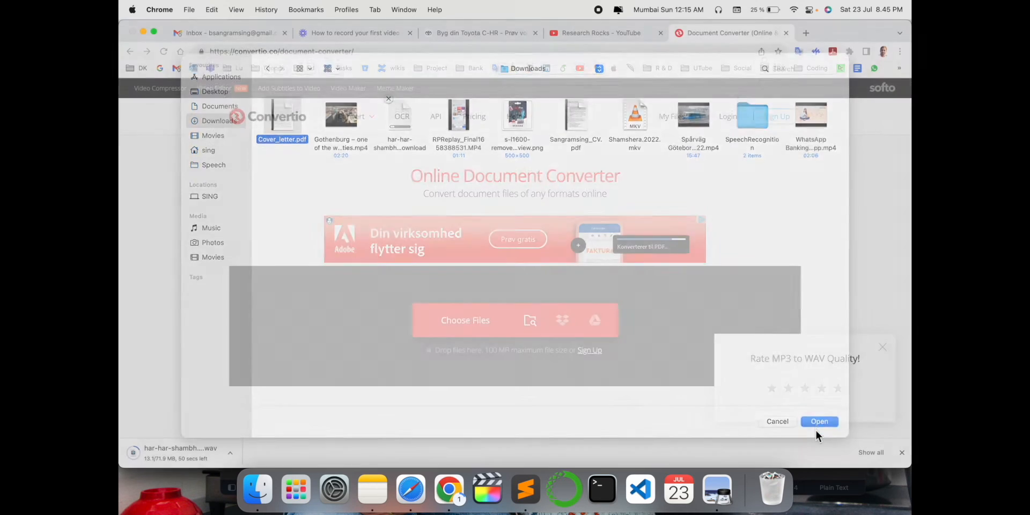
pyautogui.click(819, 421)
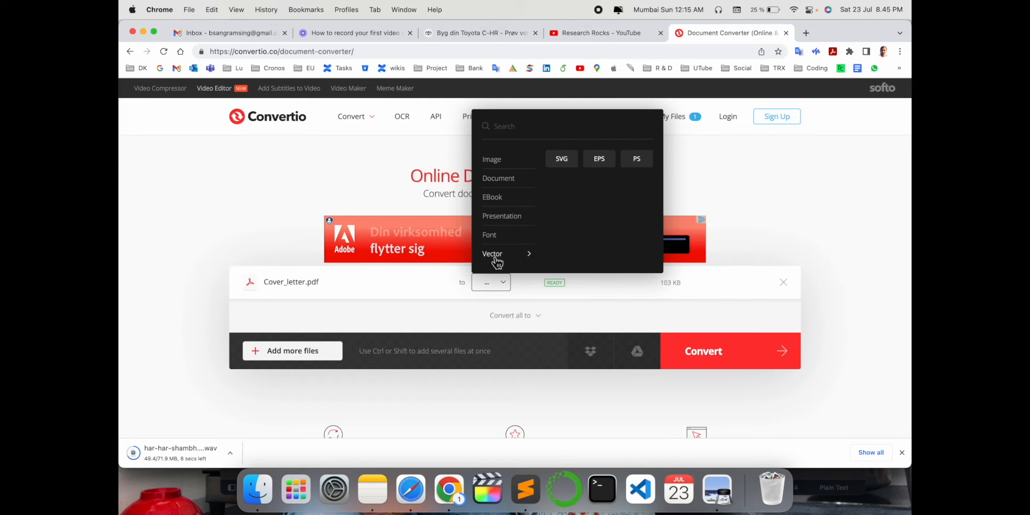
pyautogui.moveTo(492, 159)
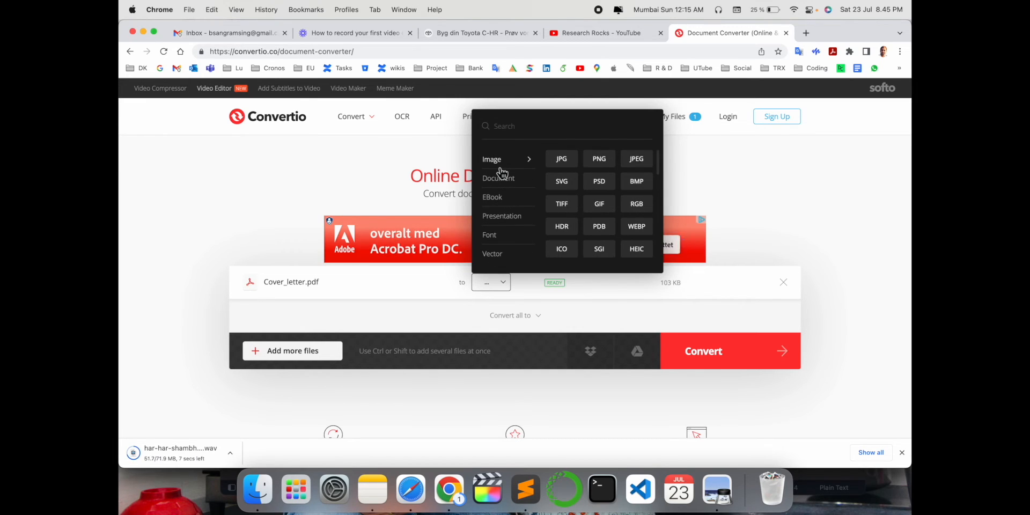
# Convert Cover_letter.pdf to JPG, download Cover_letter.jpg.zip and open it from Chrome's download bar
pyautogui.click(561, 158)
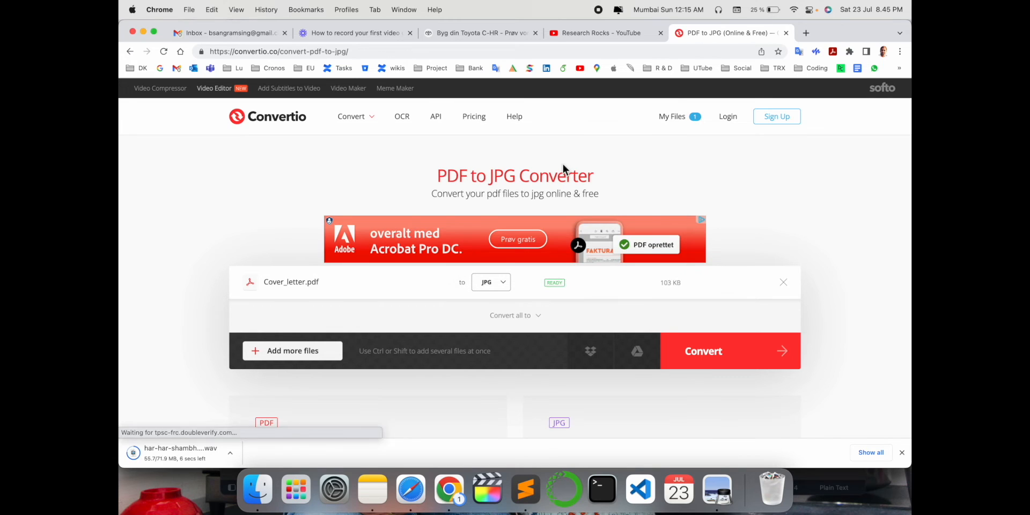
pyautogui.click(703, 351)
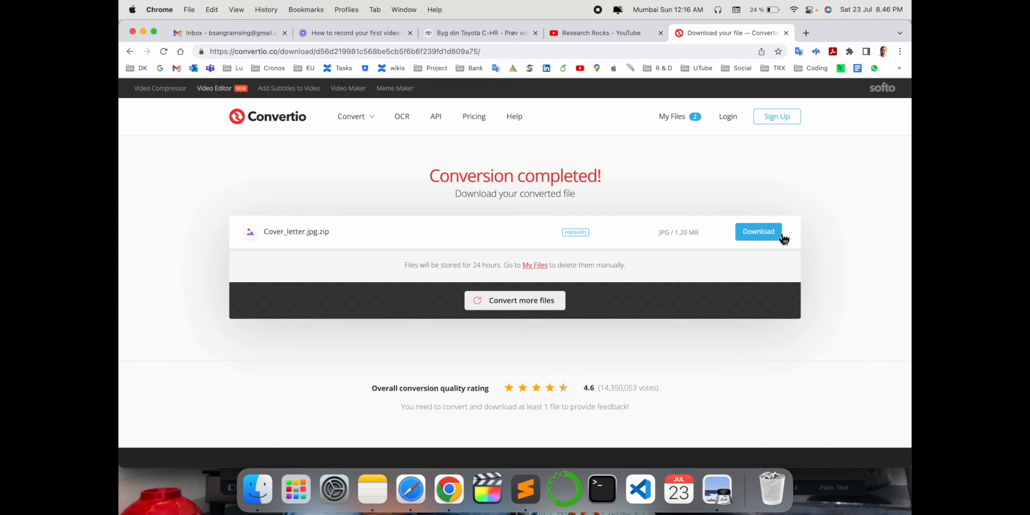
pyautogui.click(759, 231)
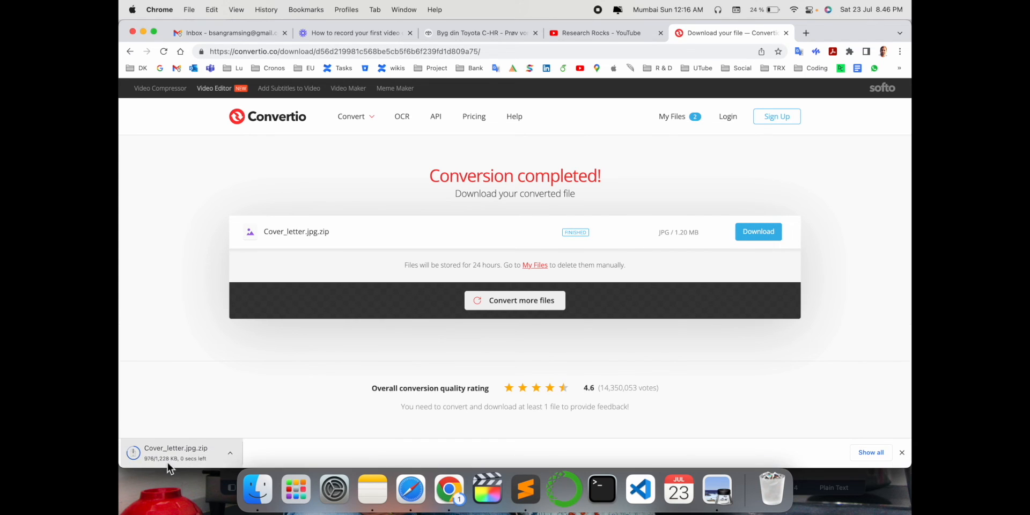
pyautogui.click(176, 452)
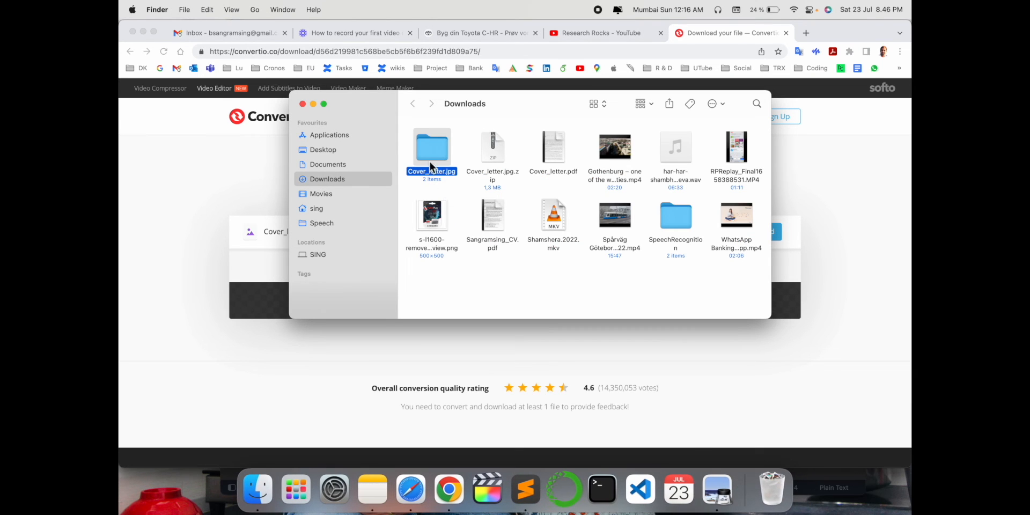
# Open the extracted Cover_letter.jpg folder in the Downloads Finder window
pyautogui.doubleClick(432, 146)
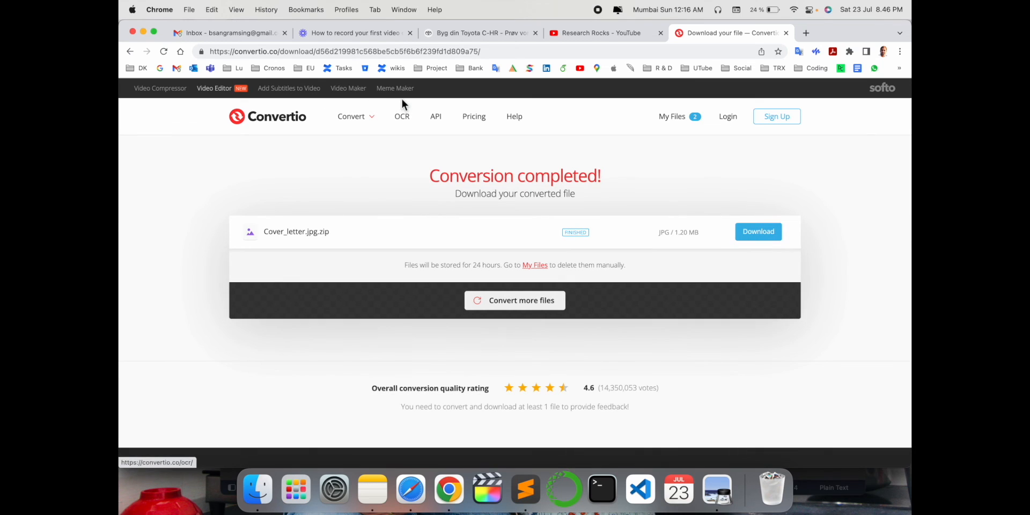
pyautogui.moveTo(506, 157)
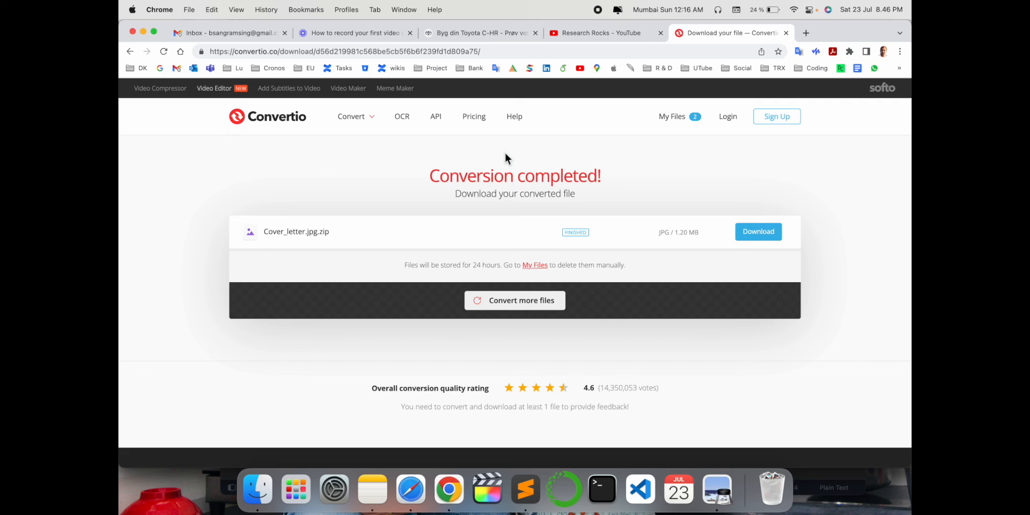